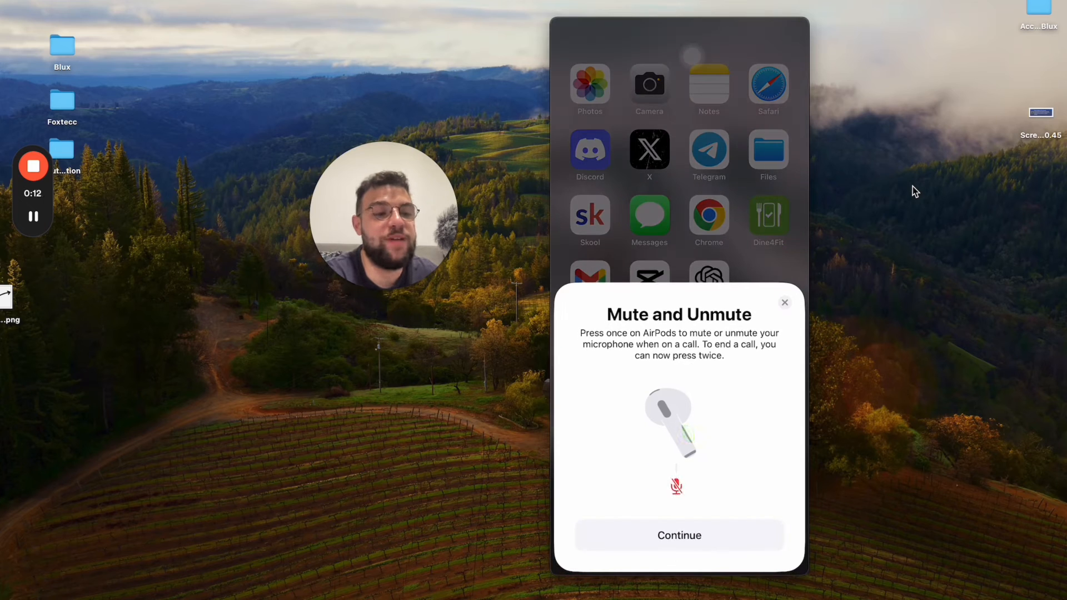
# Step: Dismiss the AirPods Mute and Unmute tip with Continue
pyautogui.click(678, 535)
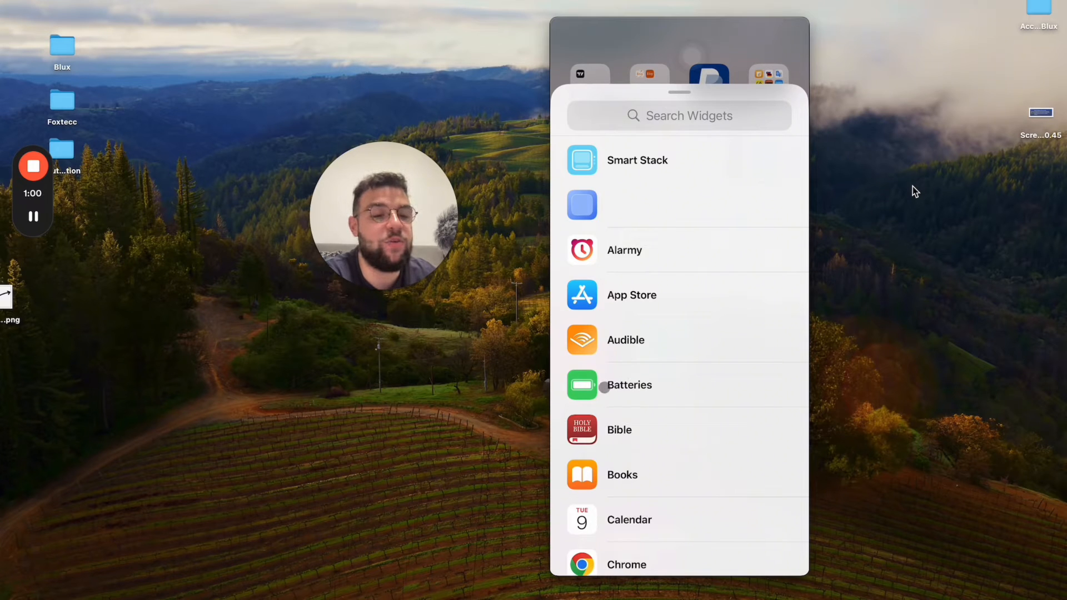
# Step: Choose the Batteries widget from the widget list
pyautogui.click(627, 385)
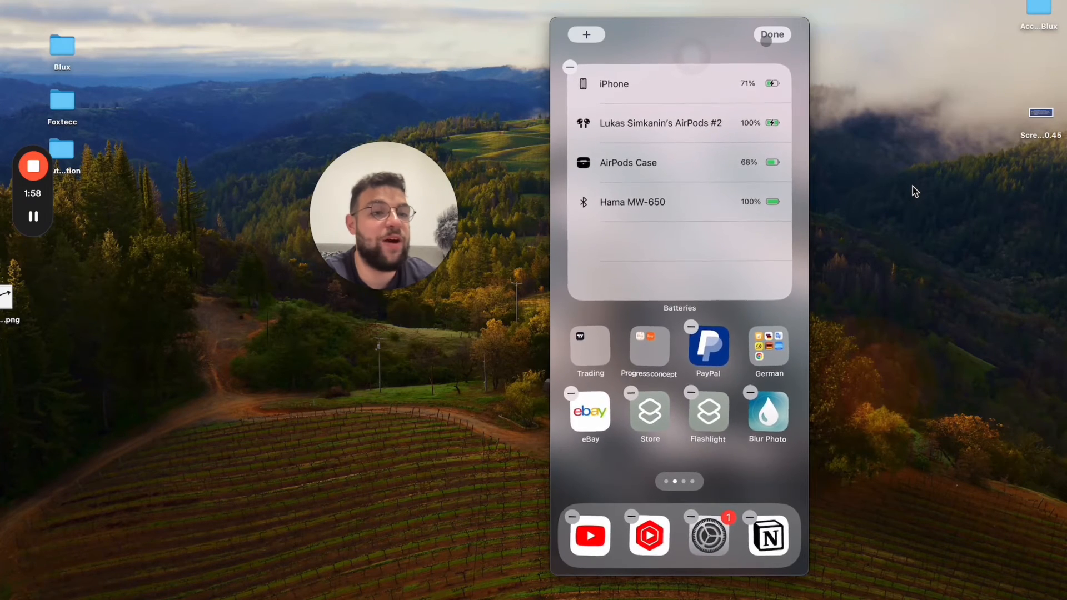
pyautogui.click(772, 35)
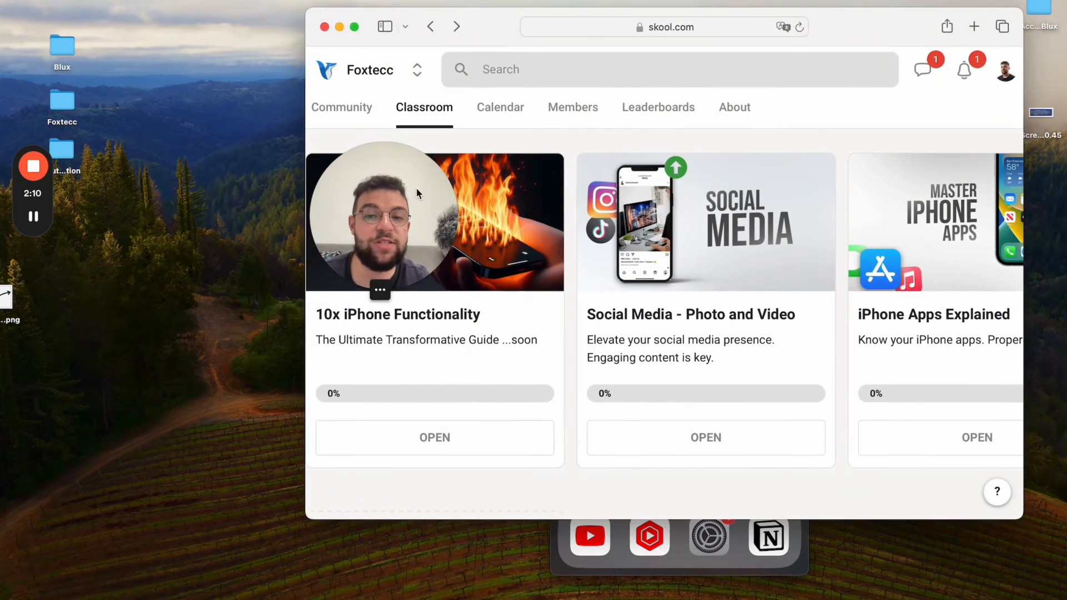
# Step: Scroll sideways through the Foxtecc classroom course cards
pyautogui.hscroll(3)
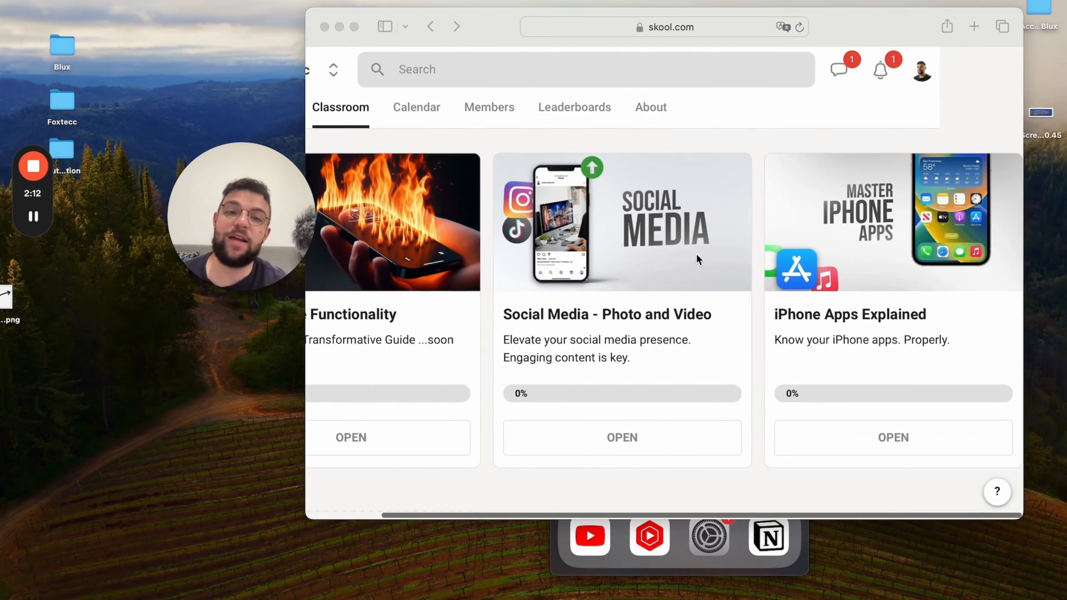